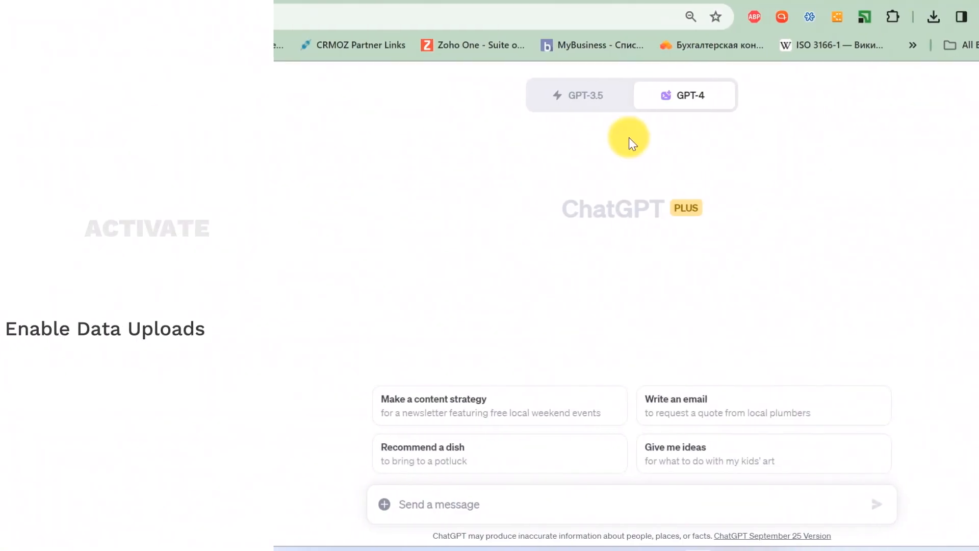
- Select the Advanced Data Analysis (Beta) mode from the GPT-4 model options
left_click(684, 95)
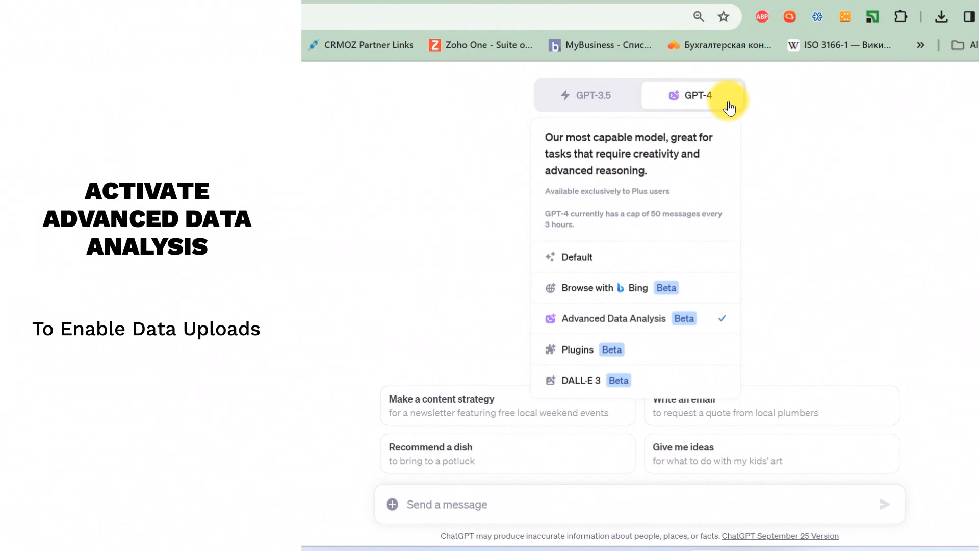
mouse_move(601, 319)
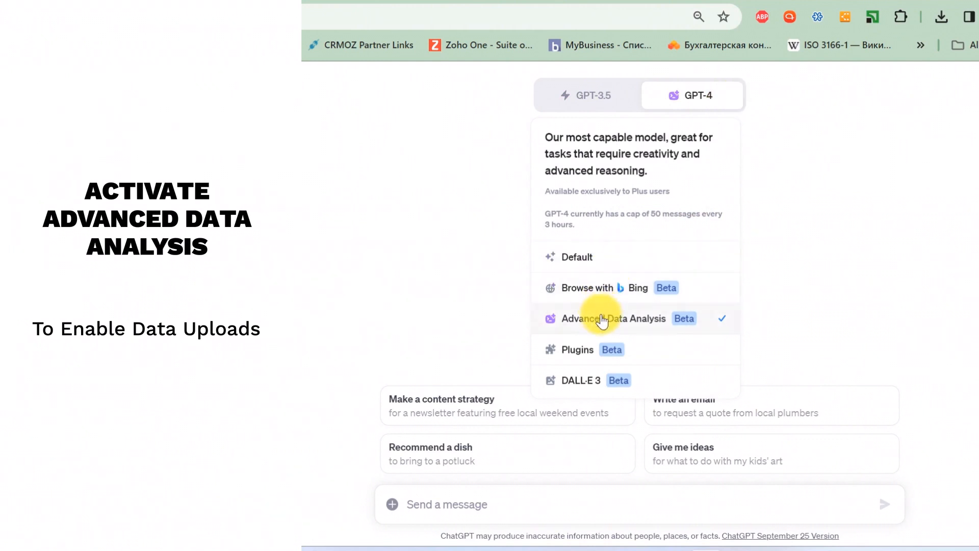
mouse_move(648, 257)
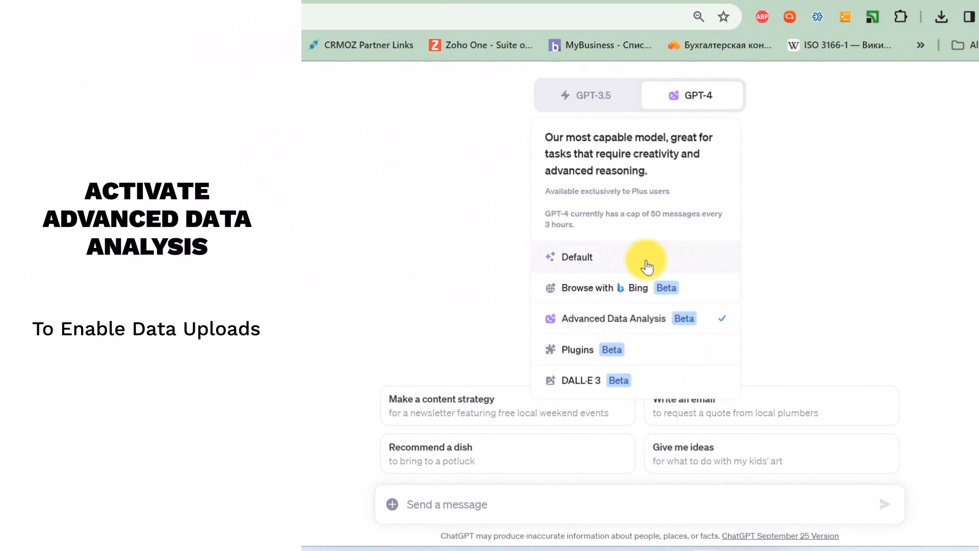
left_click(613, 318)
type("Could you build a list of unique emails from the file?")
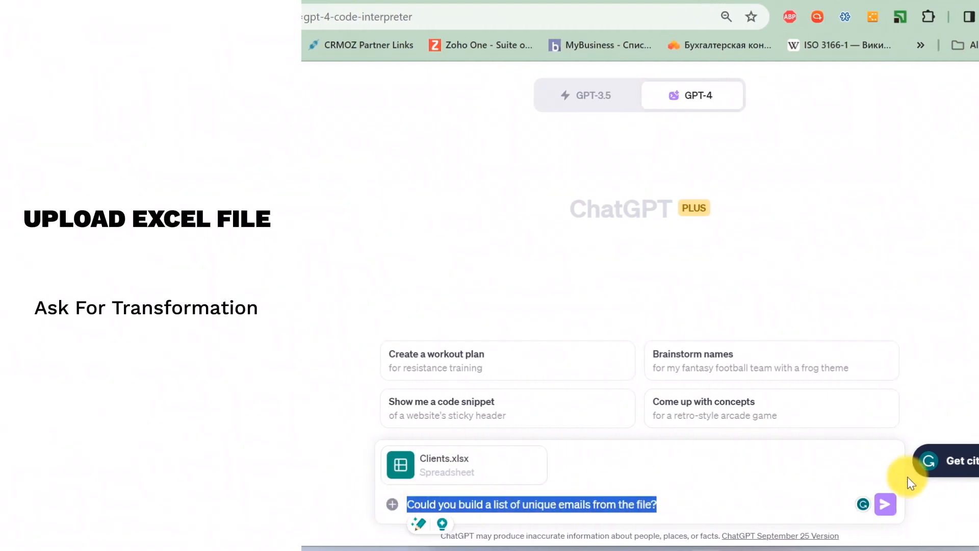
- Send Clients.xlsx with the unique-emails request; ChatGPT reports Contacts and Leads sheets
left_click(885, 504)
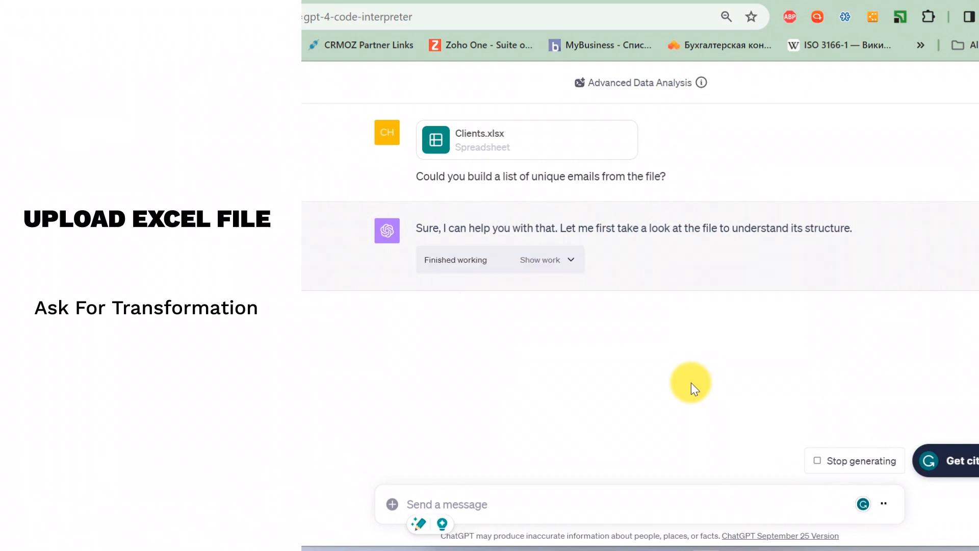
left_click(540, 260)
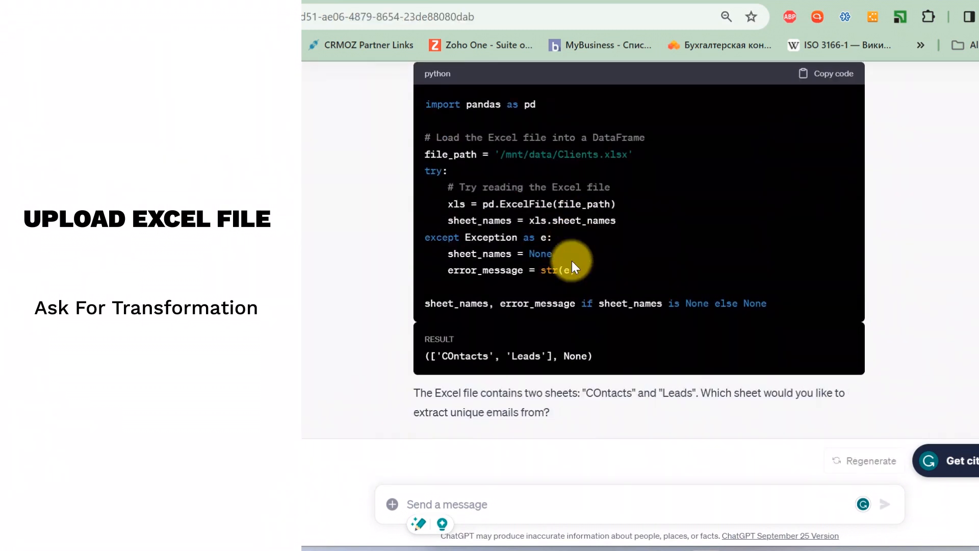
- Send a follow-up: 'I do not need the code, I need the result please'
type("I do not need the")
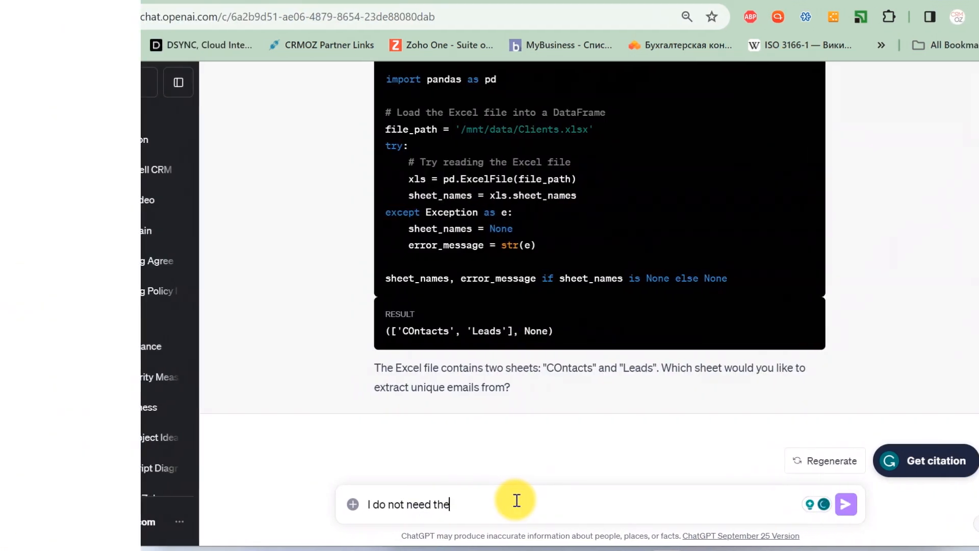
type("code")
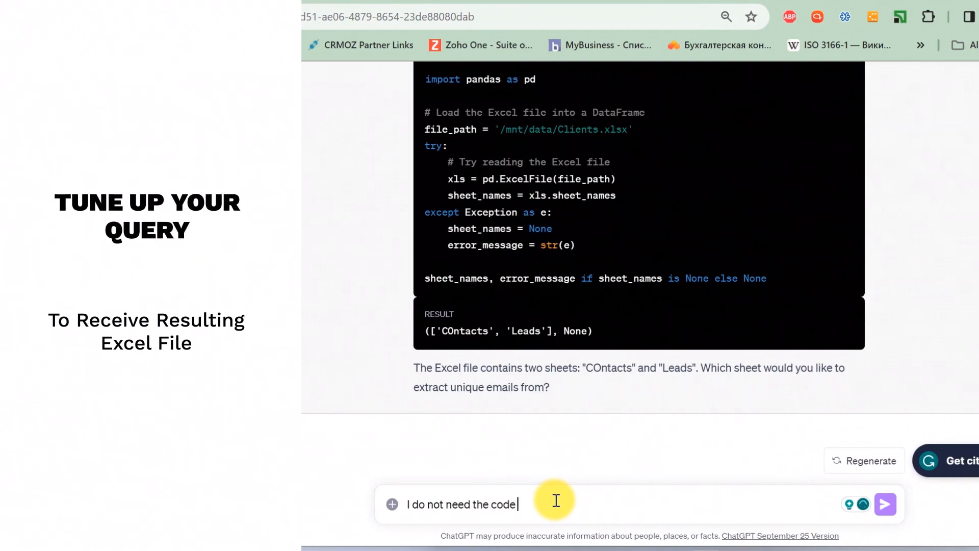
type("I need")
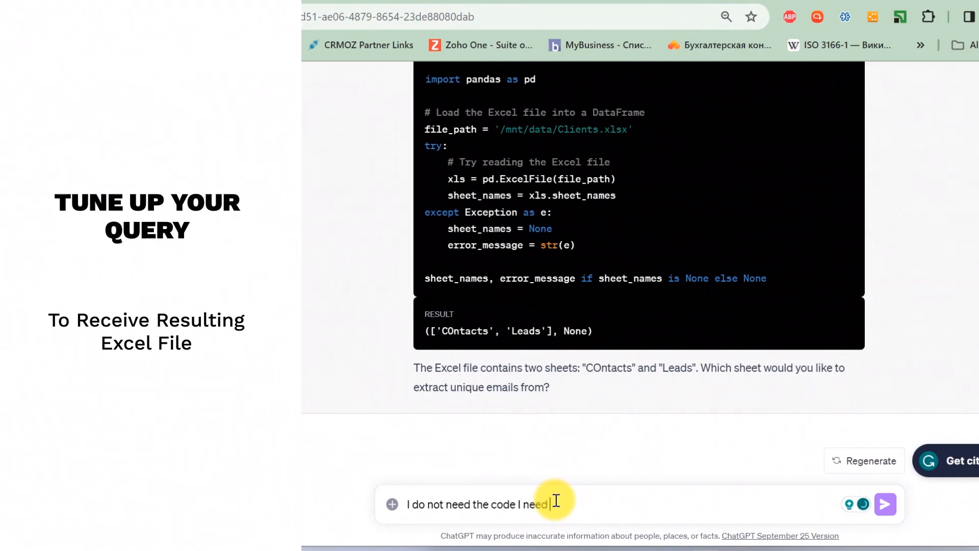
type("resulting file, p")
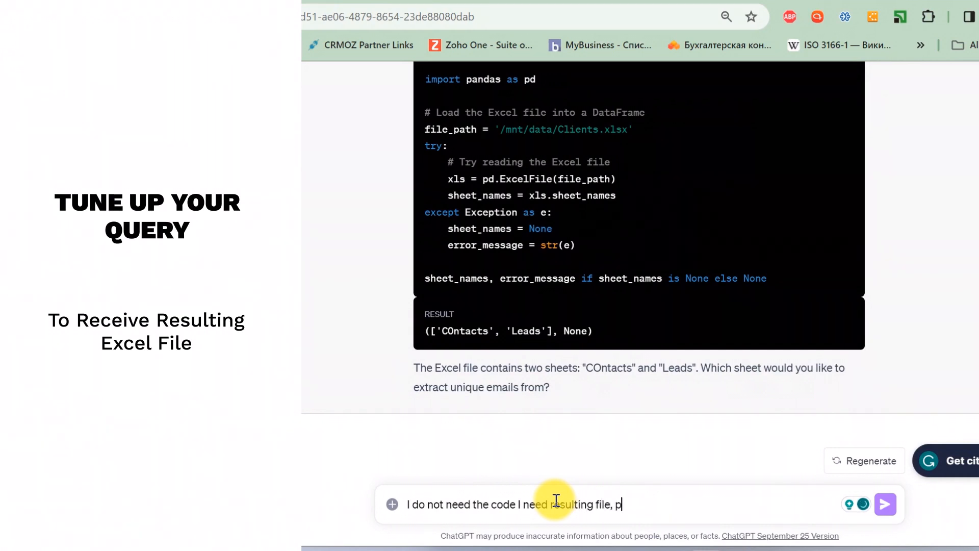
type("lease")
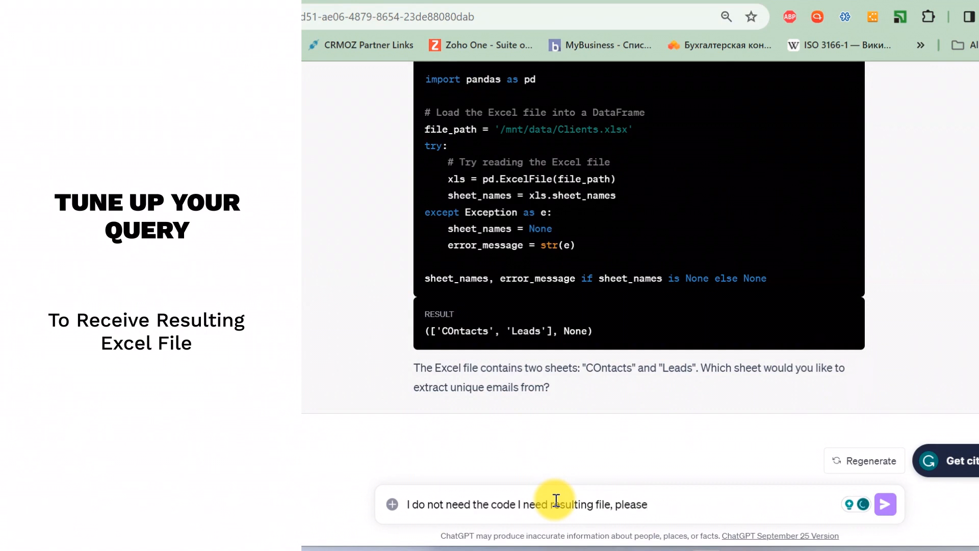
mouse_move(885, 504)
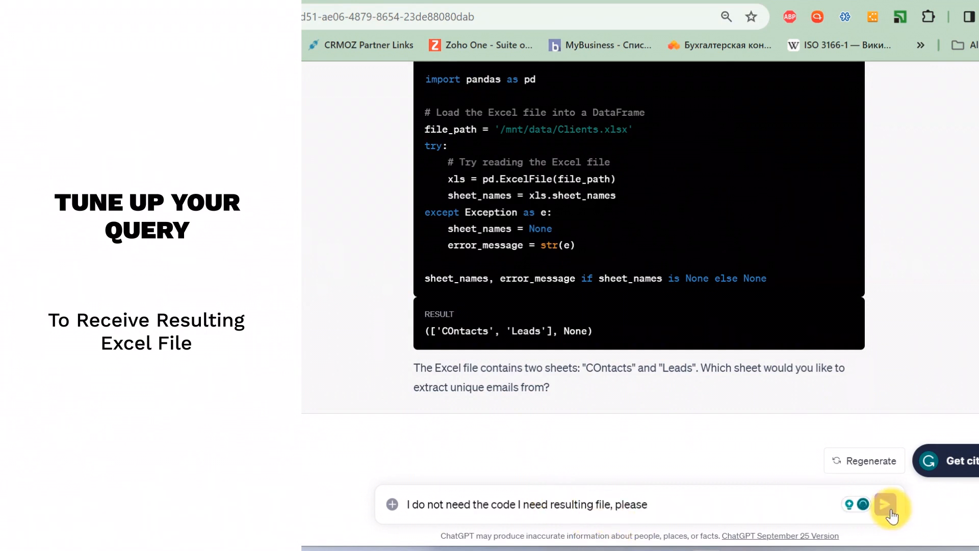
left_click(885, 505)
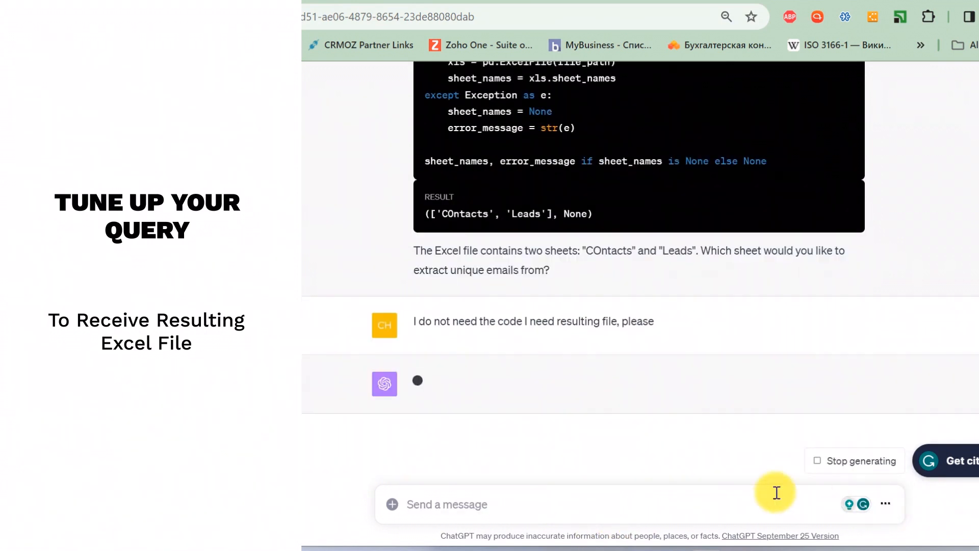
mouse_move(733, 491)
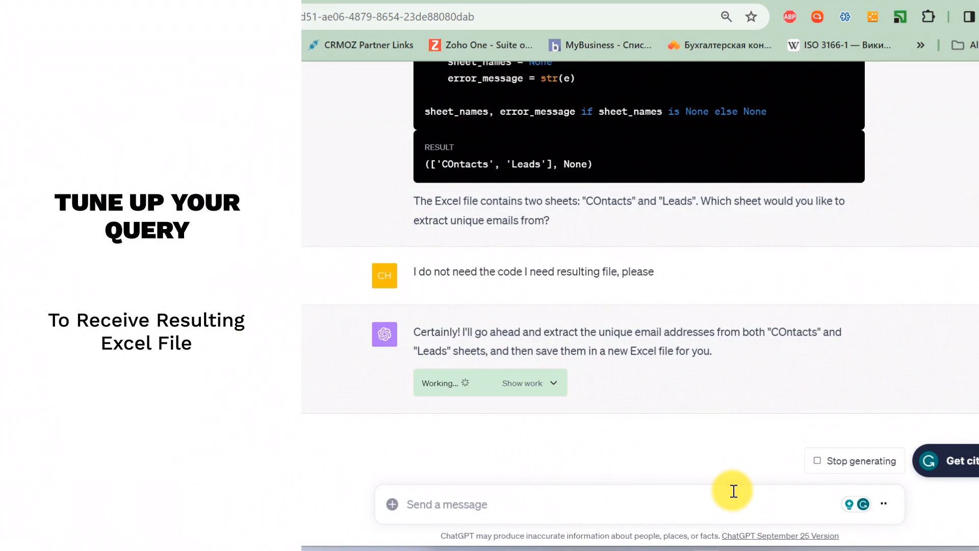
mouse_move(721, 483)
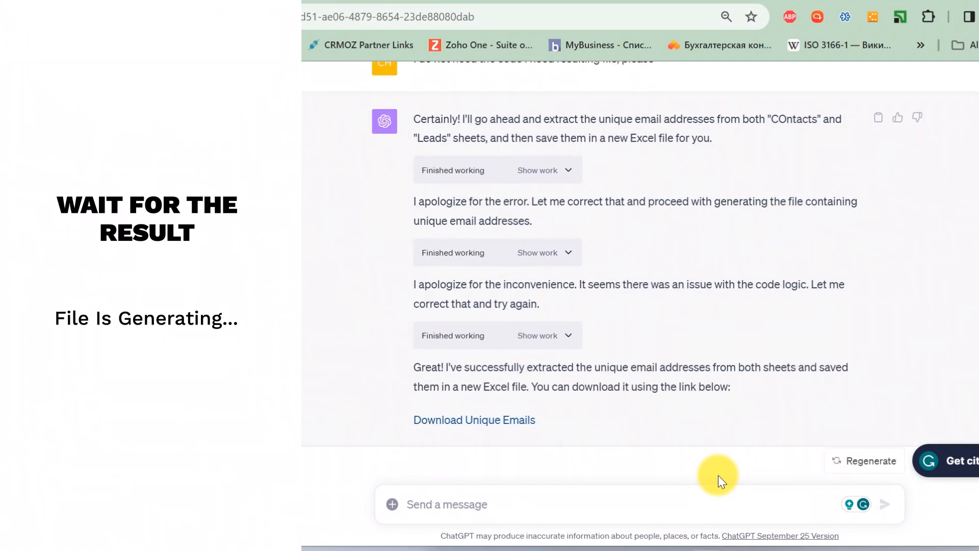
- Wait for ChatGPT's analysis to finish and offer the Download Unique Emails link
left_click(157, 82)
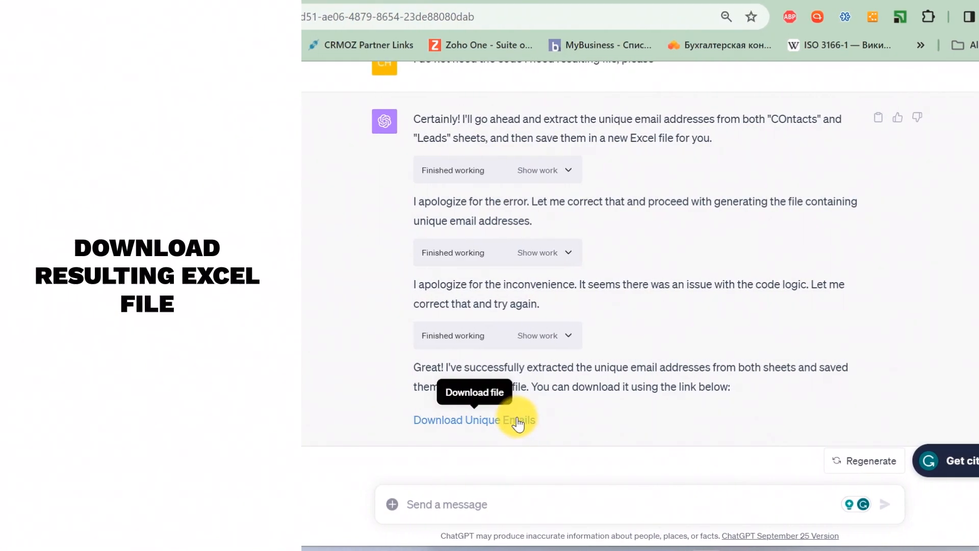
- Download Unique_Emails.xlsx and open it in Excel from Chrome's downloads popup
left_click(475, 419)
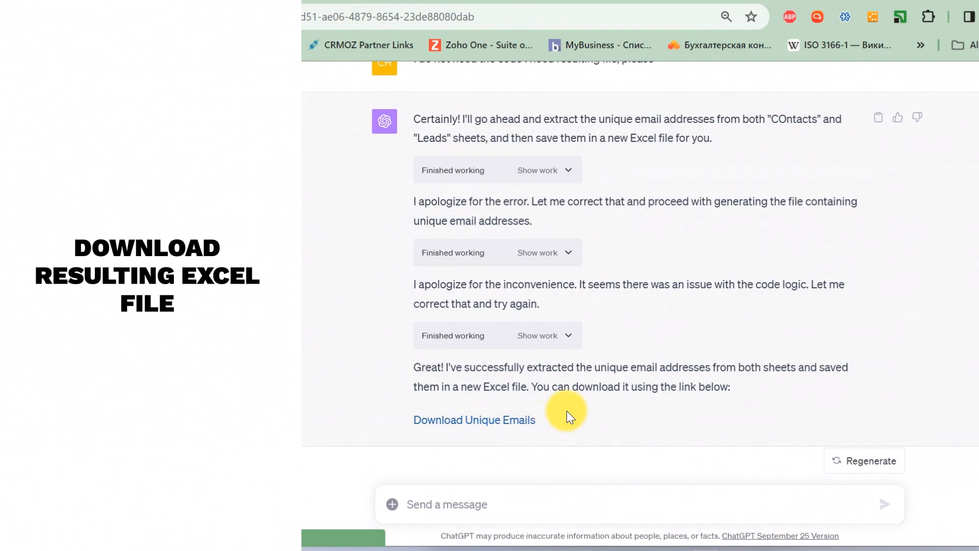
left_click(474, 420)
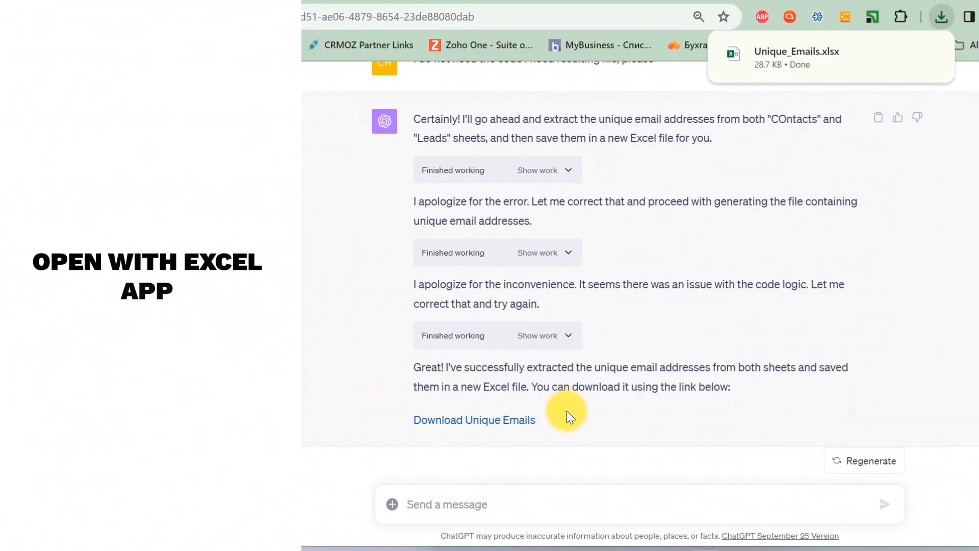
mouse_move(865, 14)
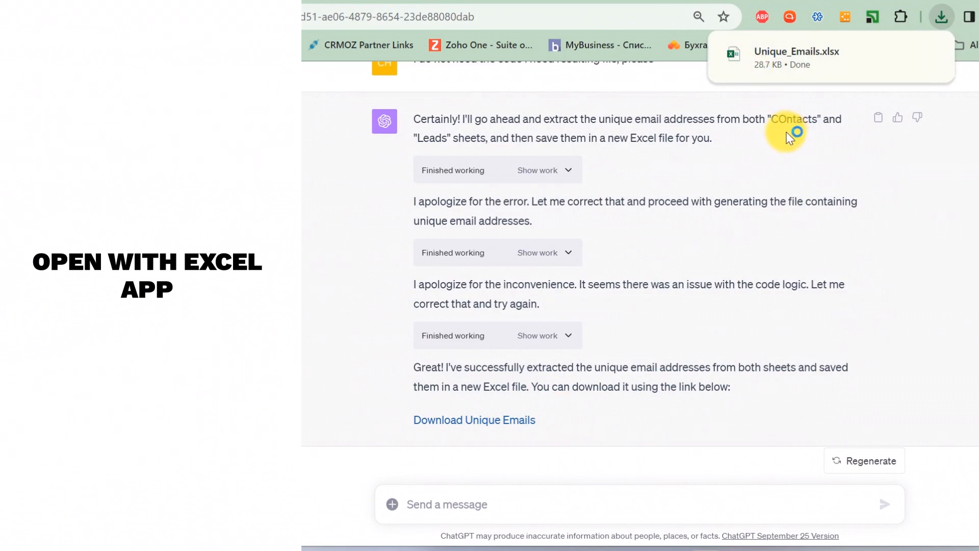
left_click(796, 57)
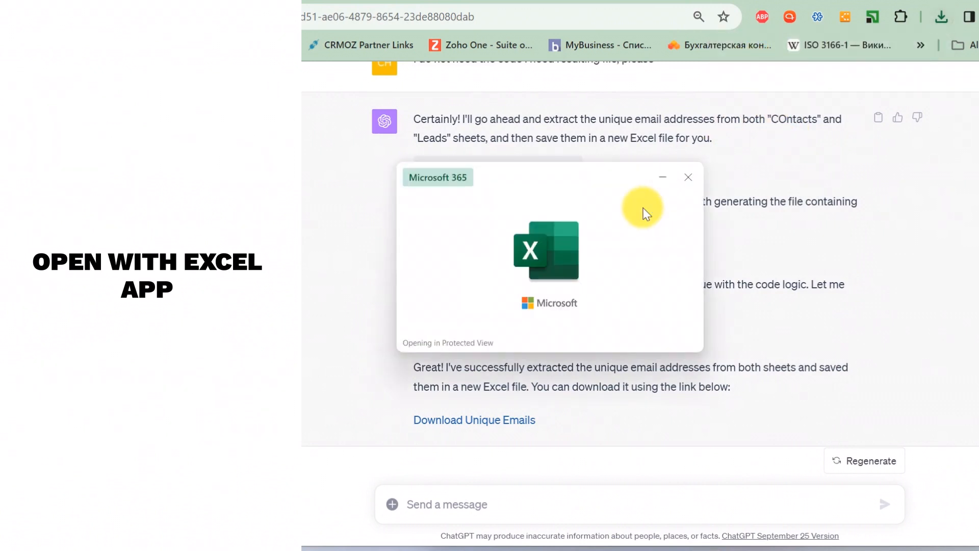